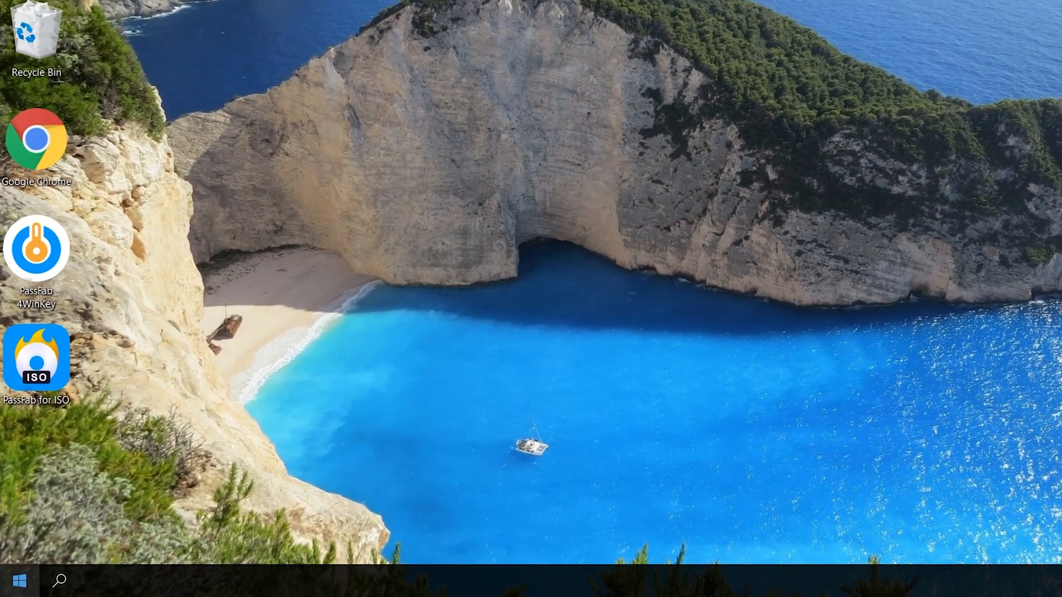
# - Reach Windows Settings from the Start menu
pyautogui.click(19, 581)
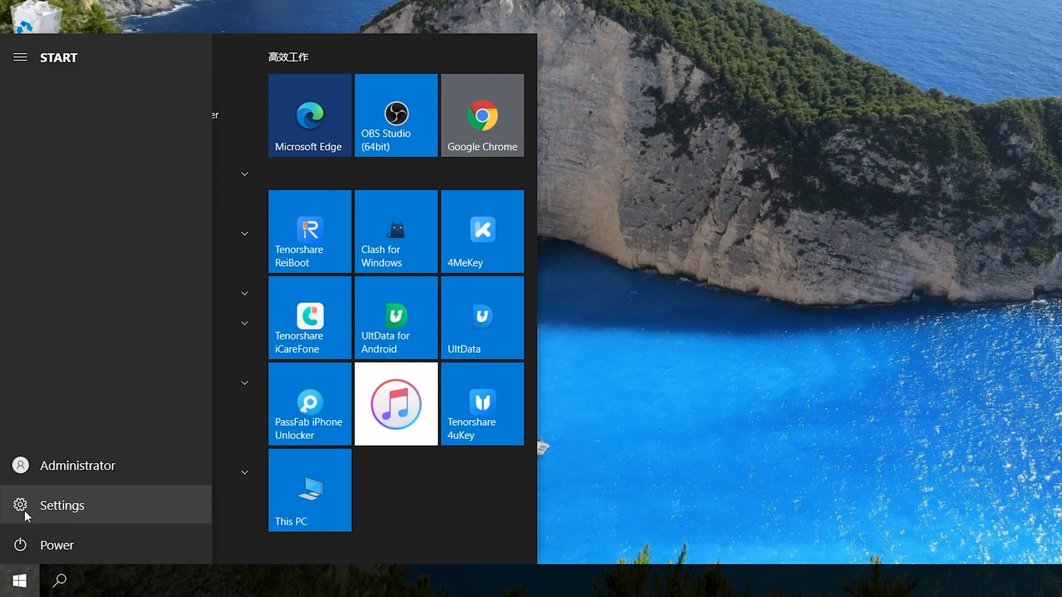
pyautogui.click(62, 506)
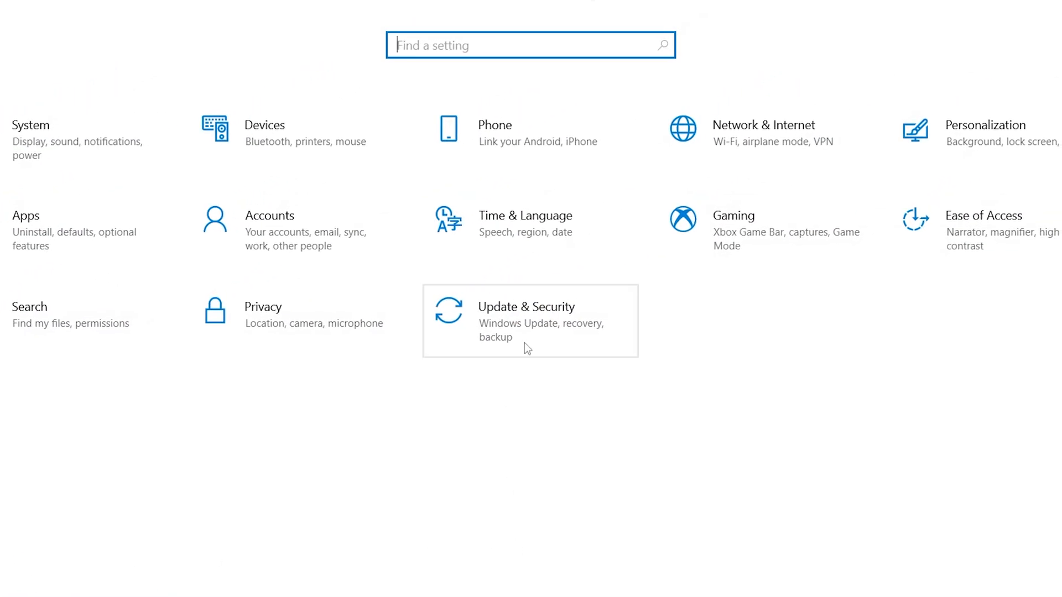
# - Begin Reset this PC from Update & Security's Recovery page
pyautogui.click(525, 320)
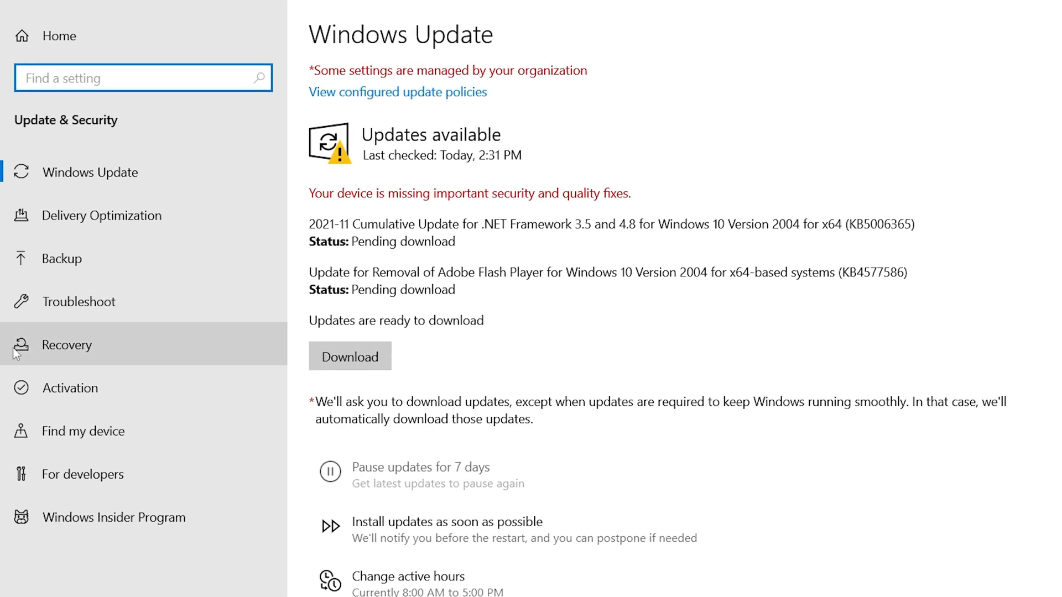
pyautogui.click(66, 345)
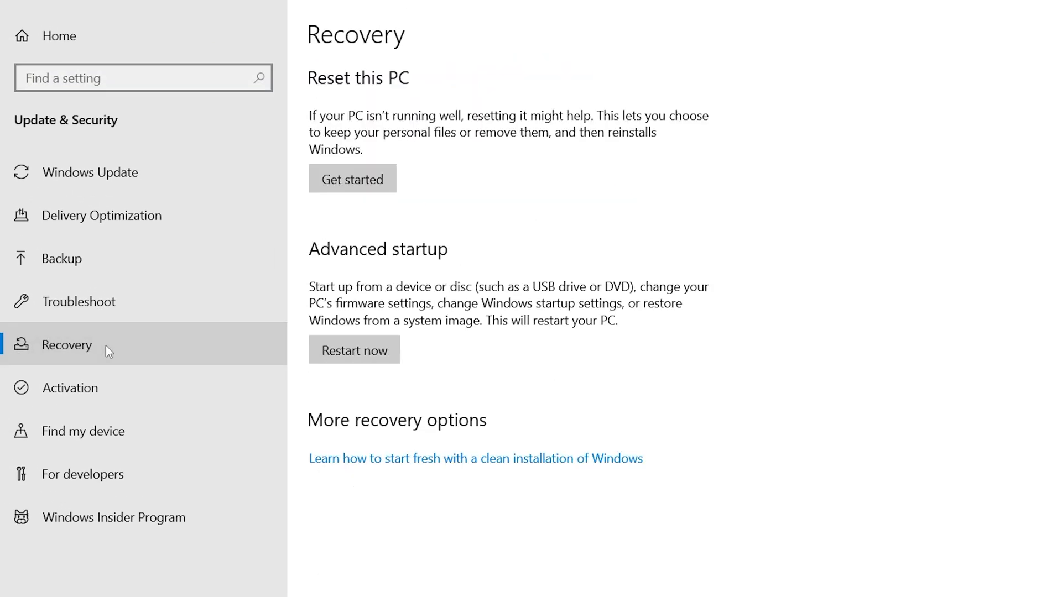
pyautogui.moveTo(657, 150)
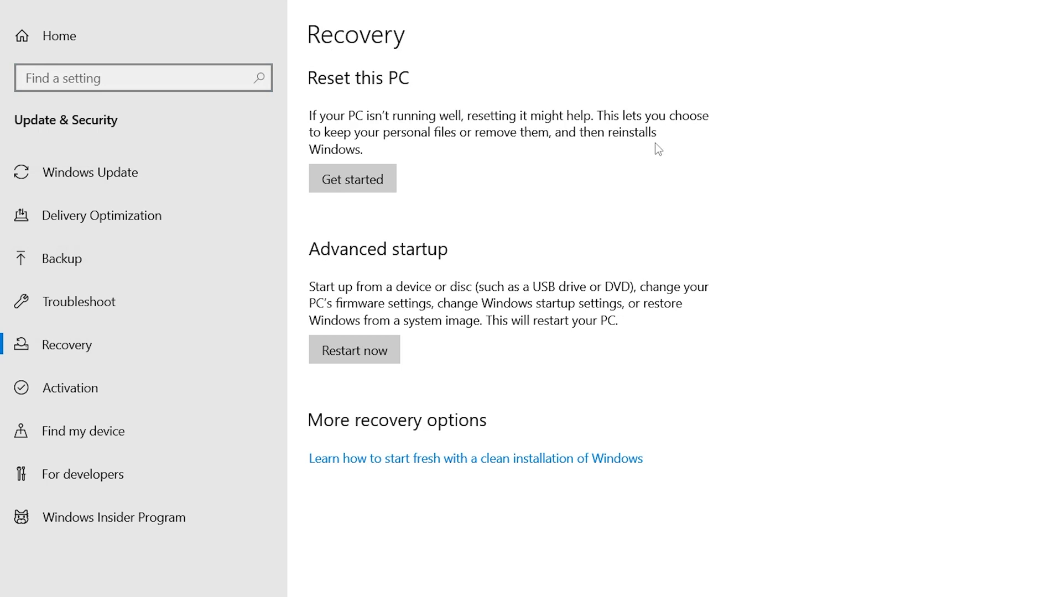
pyautogui.moveTo(464, 204)
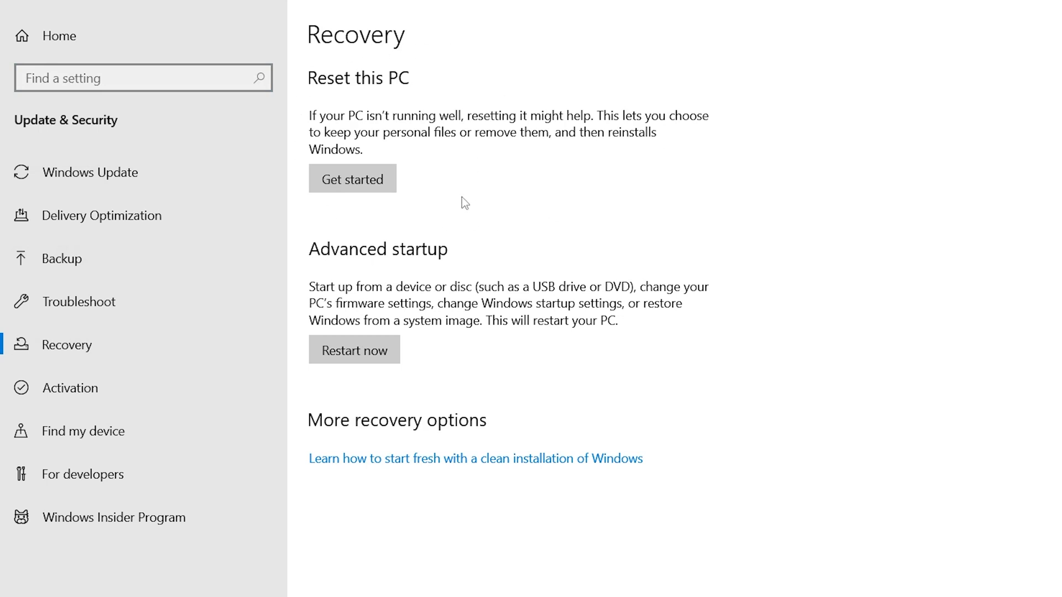
pyautogui.click(352, 178)
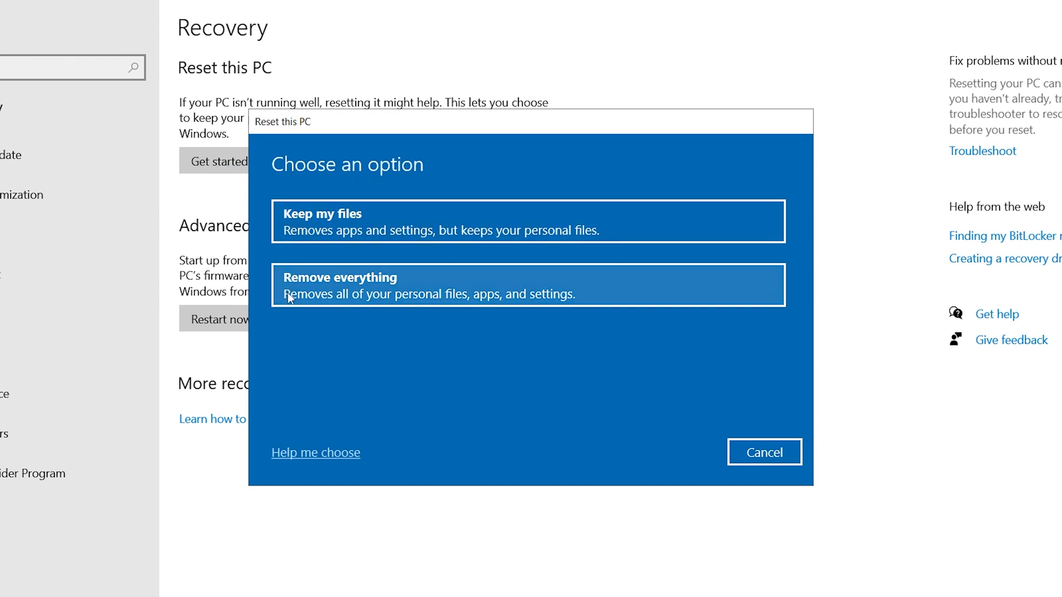
# - Choose Remove everything, then dismiss the missing recovery environment error
pyautogui.click(528, 284)
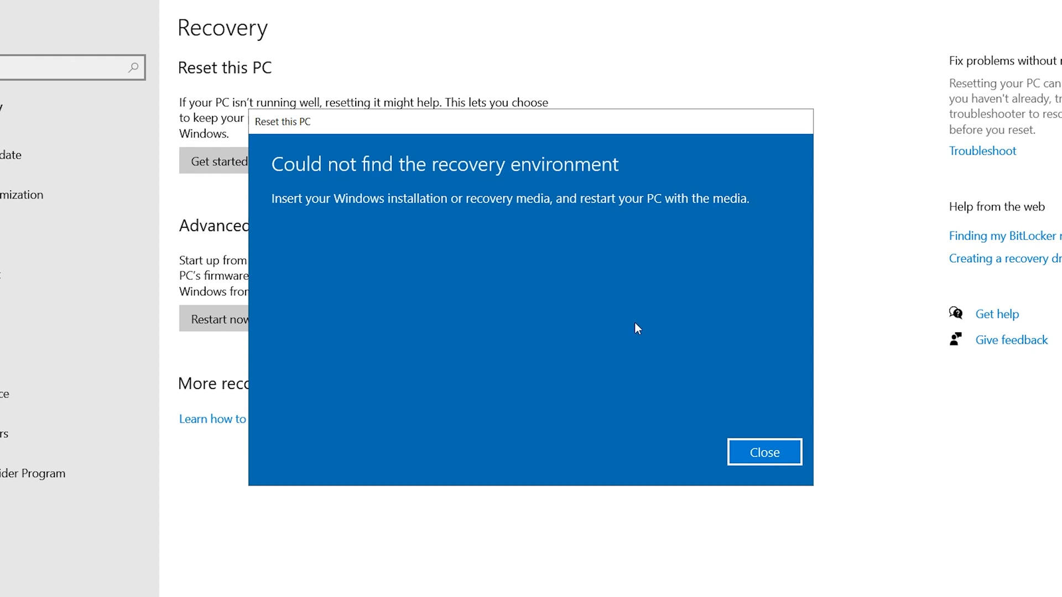
pyautogui.moveTo(641, 330)
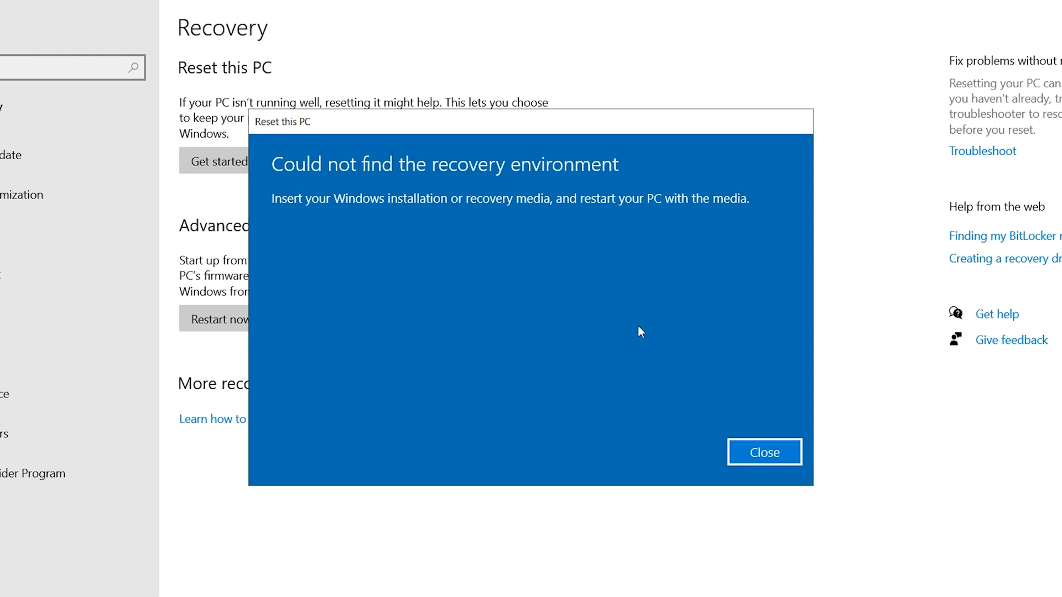
pyautogui.moveTo(624, 340)
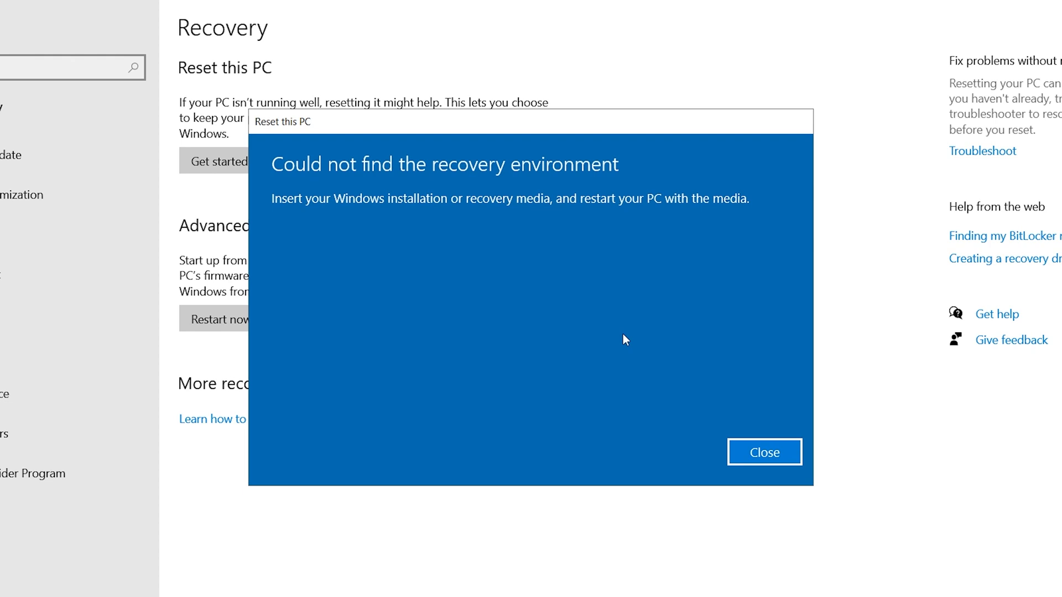
pyautogui.click(764, 451)
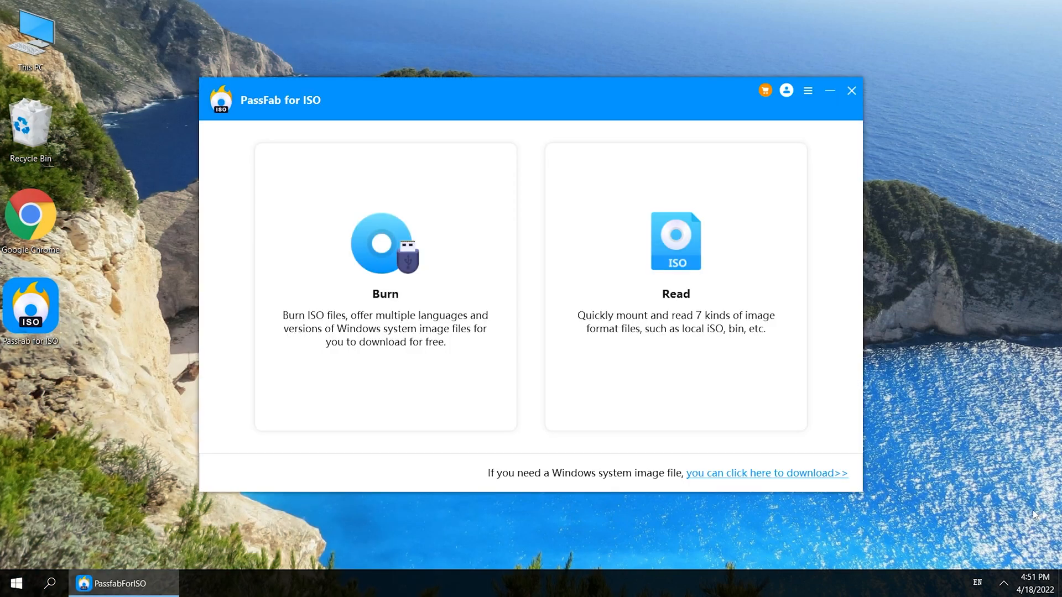
# - Download the Win10_Professional_English_x64.iso image from the Burn feature's Windows 10 list
pyautogui.click(765, 472)
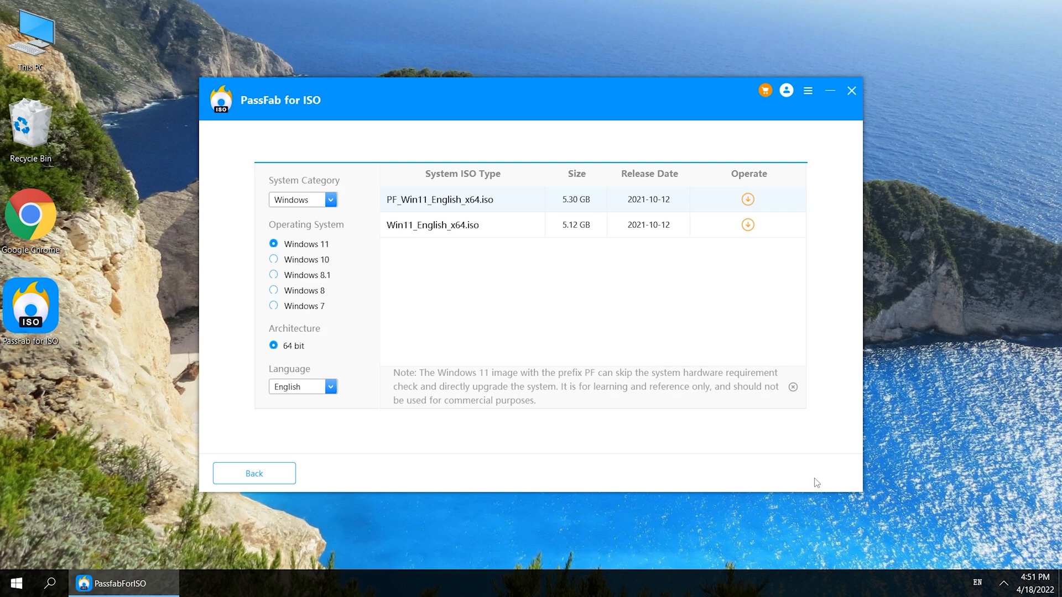
pyautogui.click(273, 259)
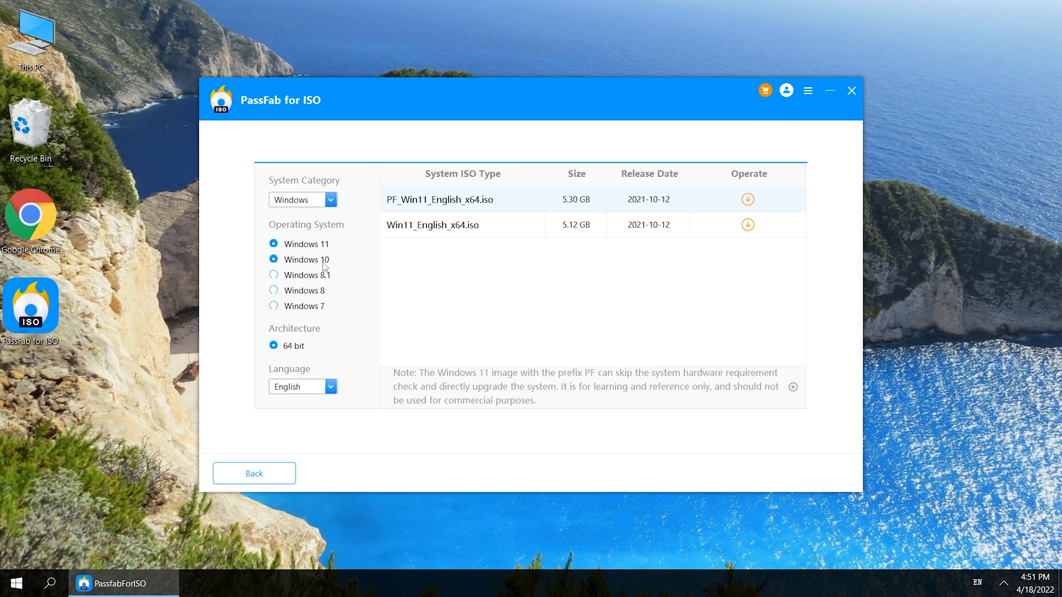
pyautogui.click(273, 259)
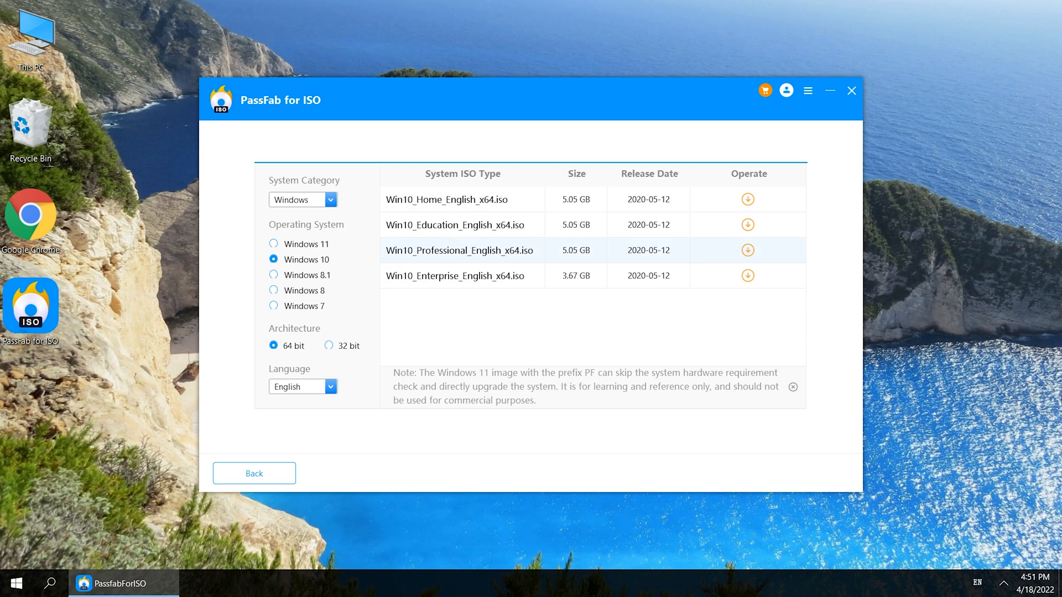
pyautogui.click(748, 250)
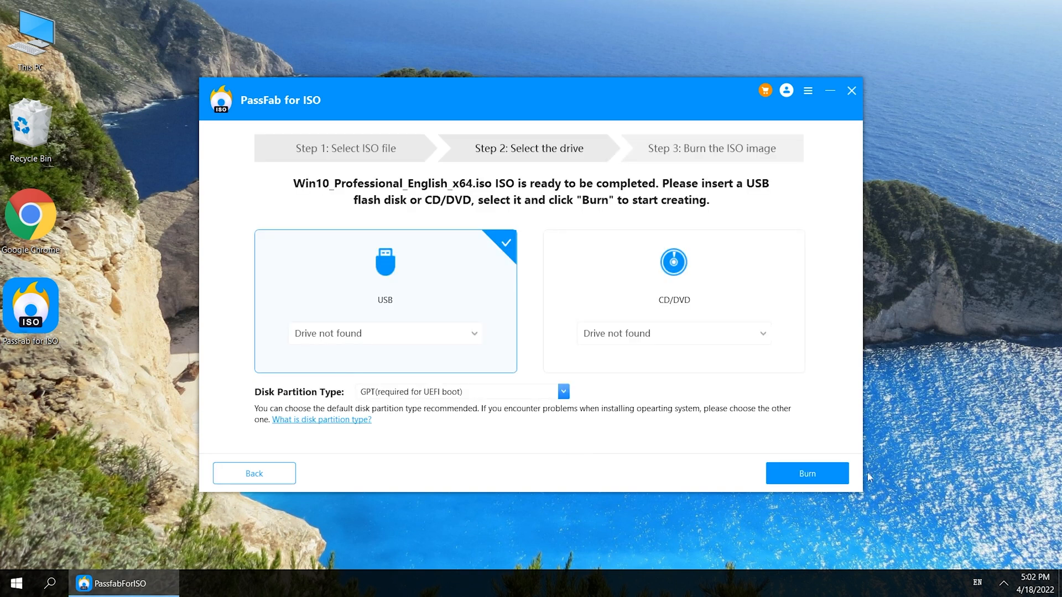
# - Mount the ISO as drive F via Read and launch setup.exe from it
pyautogui.click(255, 472)
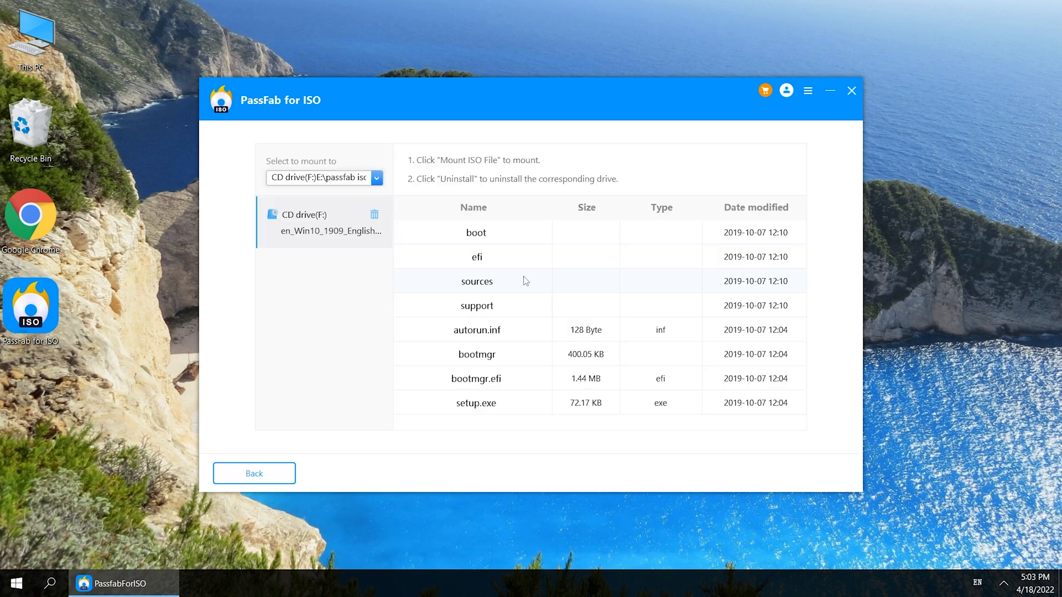
pyautogui.moveTo(325, 294)
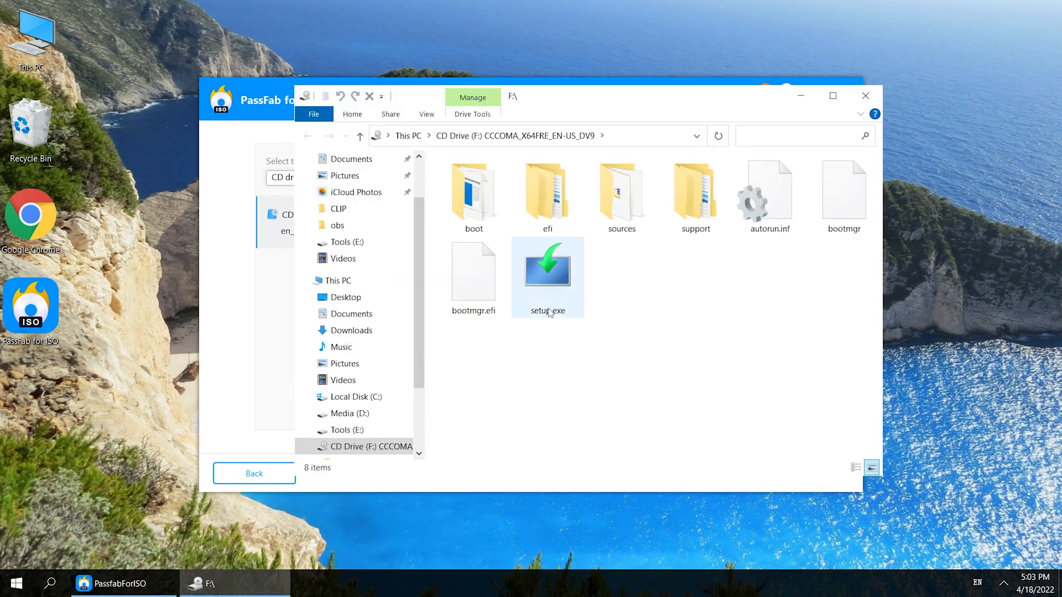
pyautogui.click(547, 273)
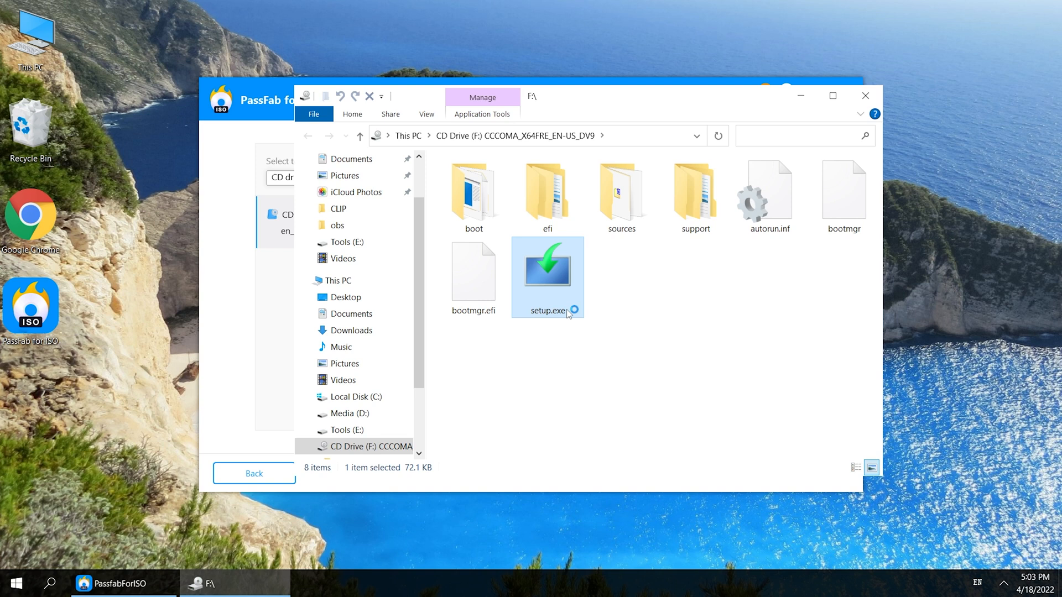